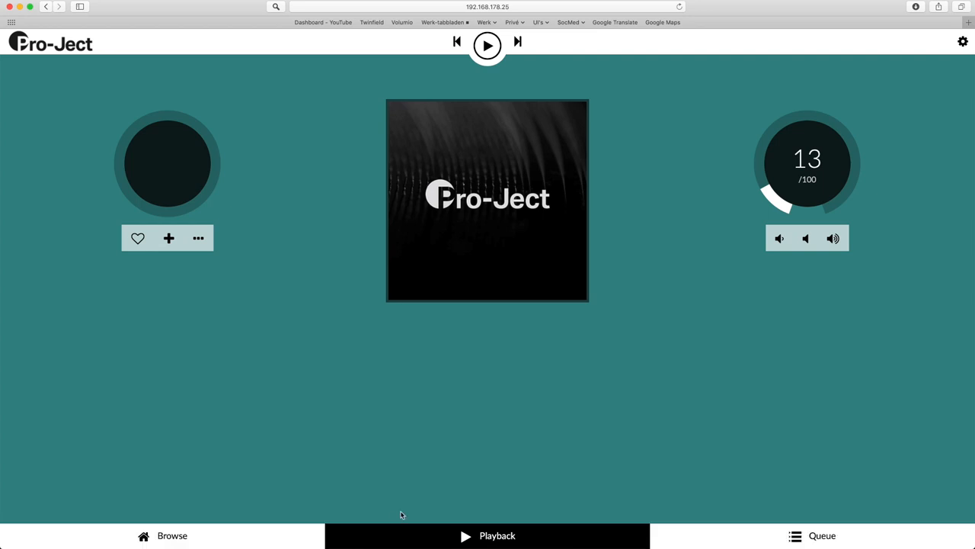
mouse_move(449, 494)
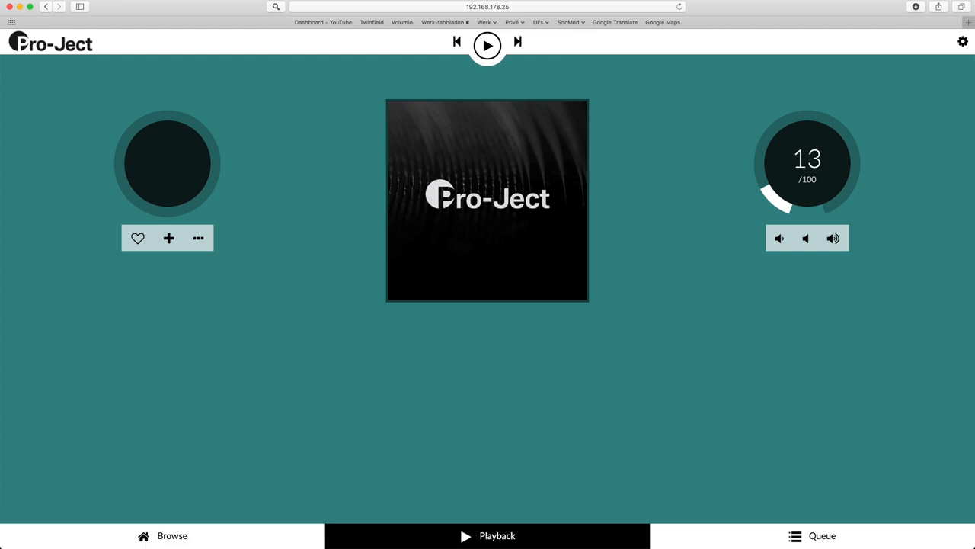
Step: View the media servers list (Sonos Connect, EyeConnect) and return to the library sources
click(172, 535)
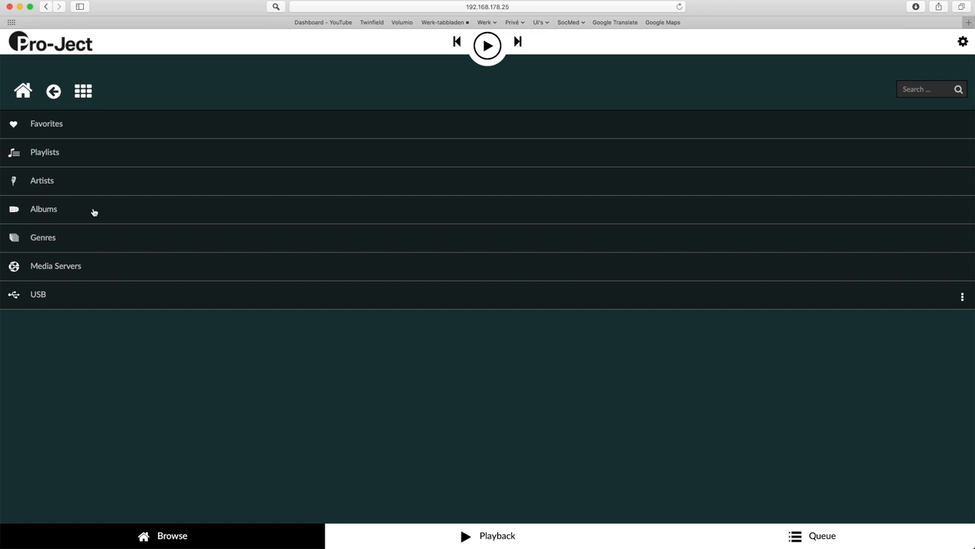
mouse_move(74, 267)
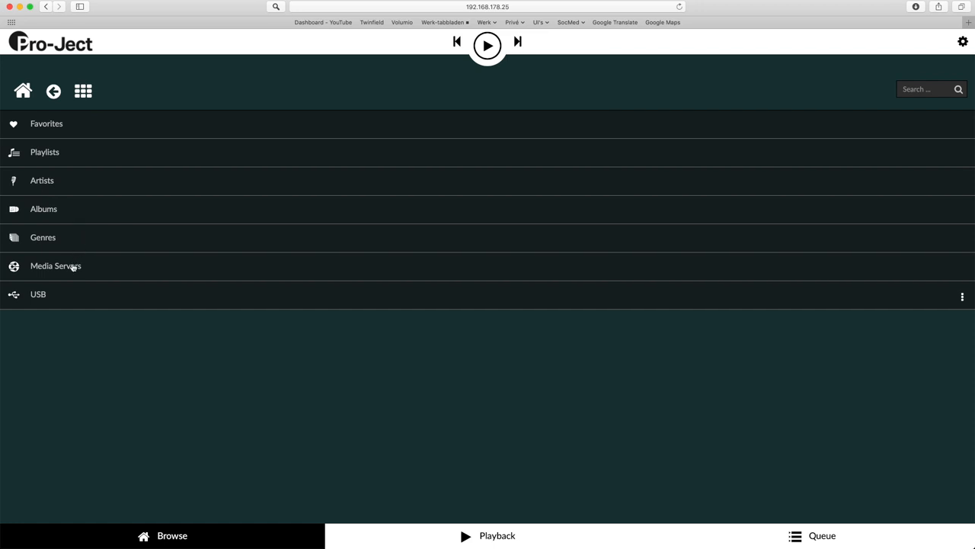
click(56, 265)
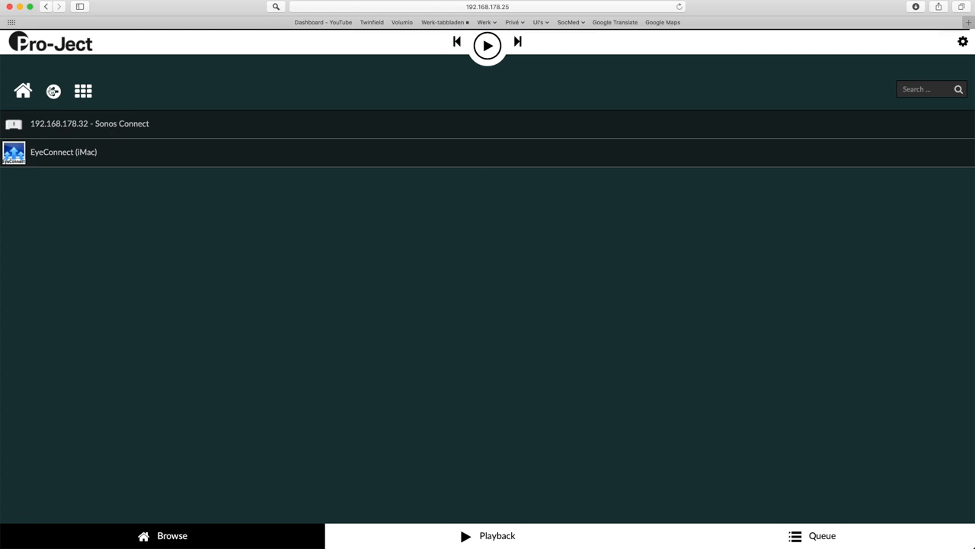
click(54, 91)
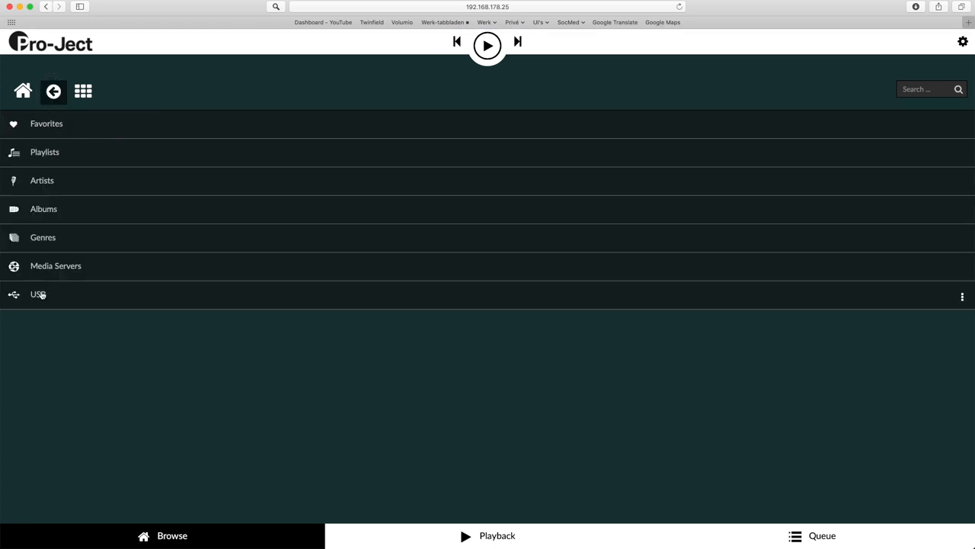
Step: Browse the USB artist library down to John Mayer and open his actions menu
click(38, 294)
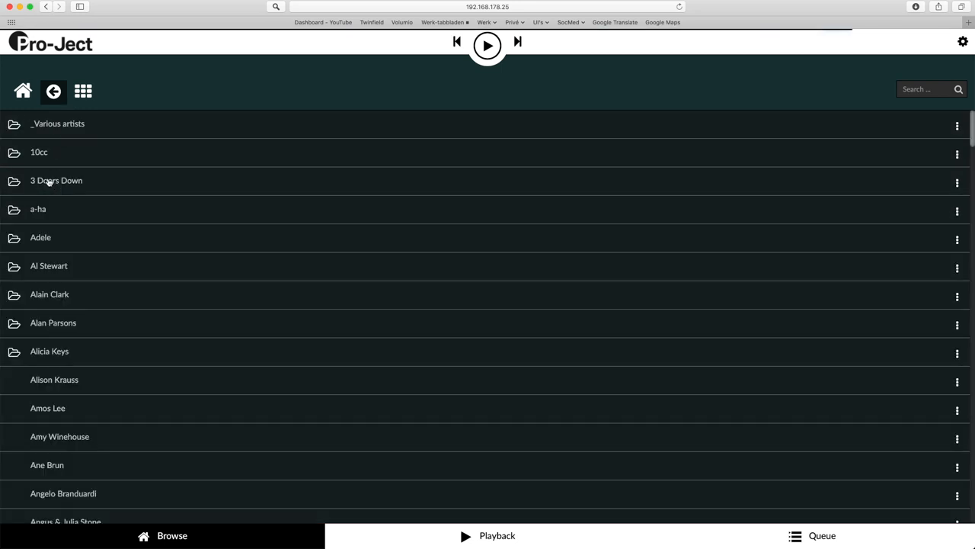
scroll(down, 3)
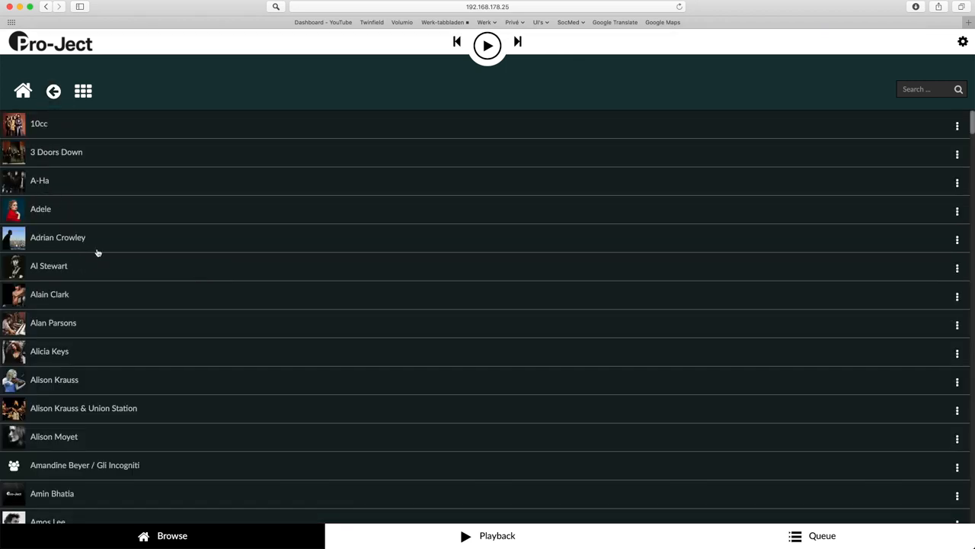
scroll(down, 3)
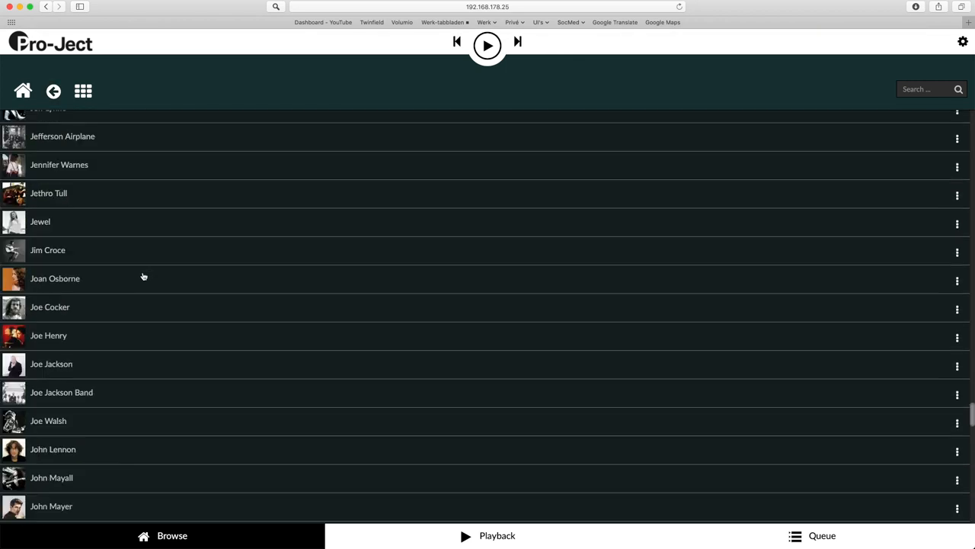
click(957, 321)
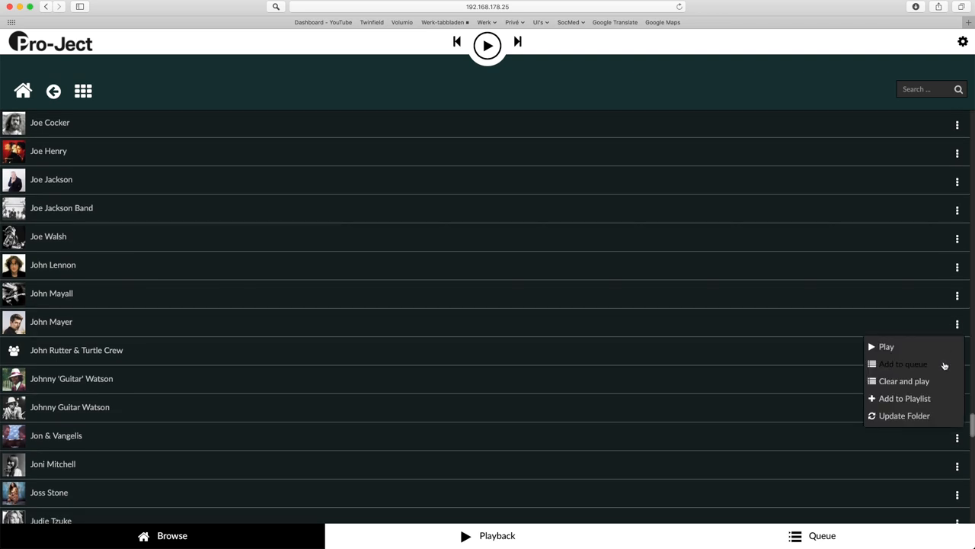
mouse_move(943, 383)
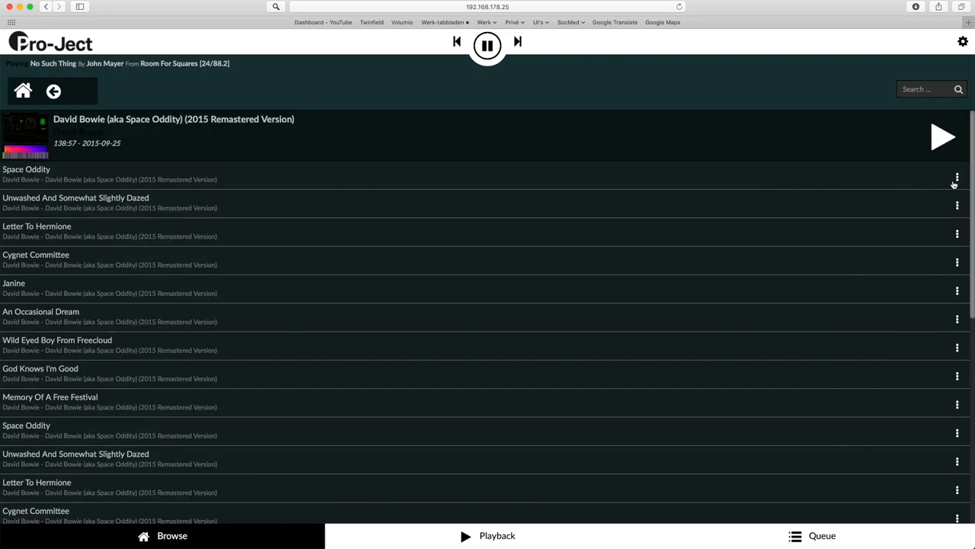
Step: Play David Bowie's Space Oddity and view it on the now-playing screen
click(957, 178)
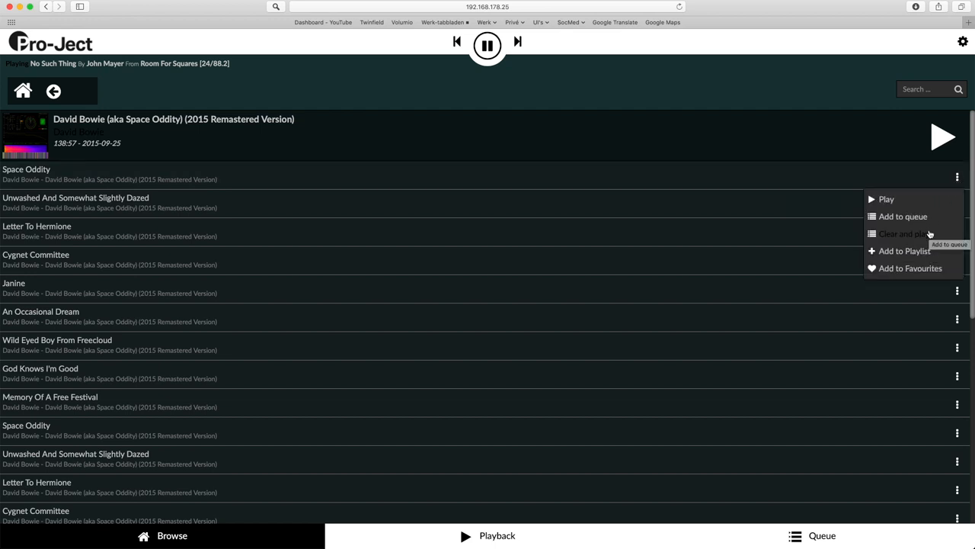
click(886, 199)
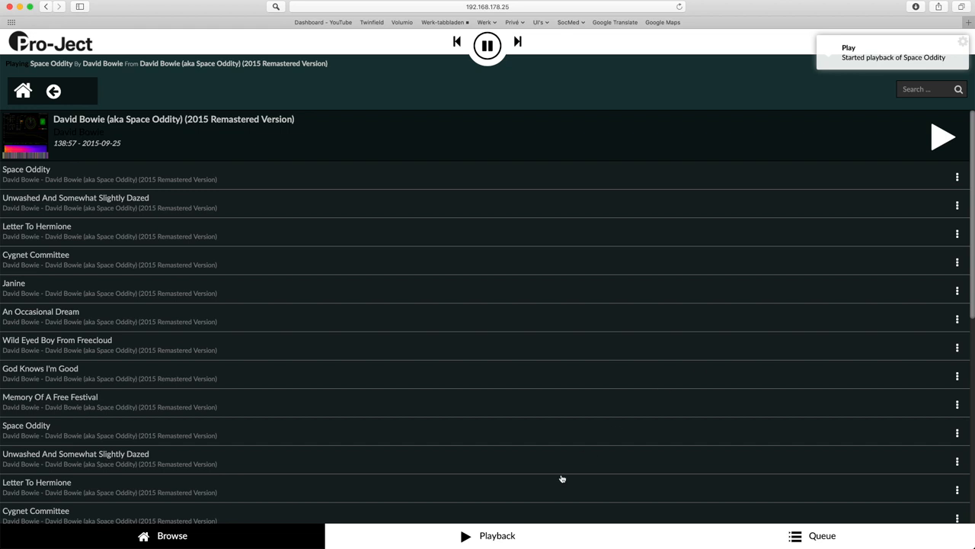
click(497, 535)
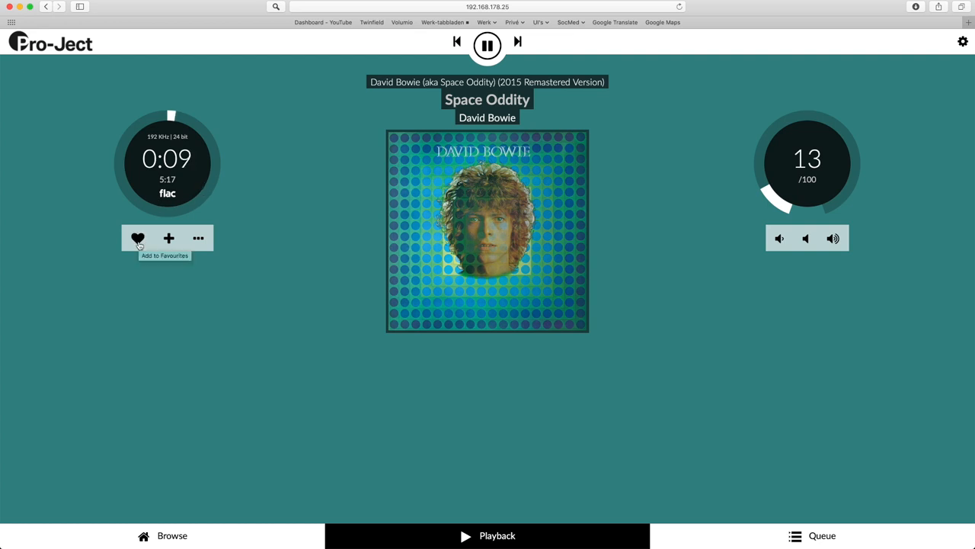
mouse_move(169, 238)
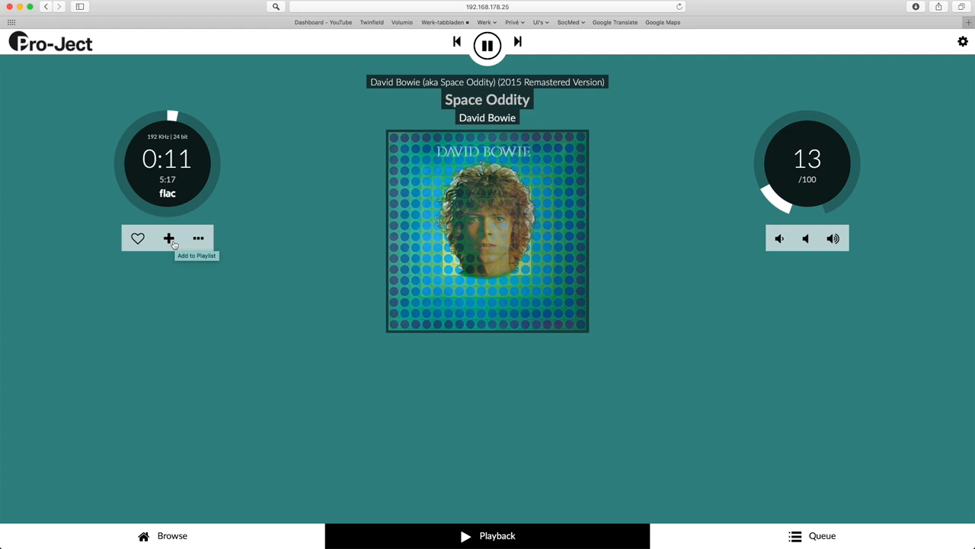
mouse_move(198, 239)
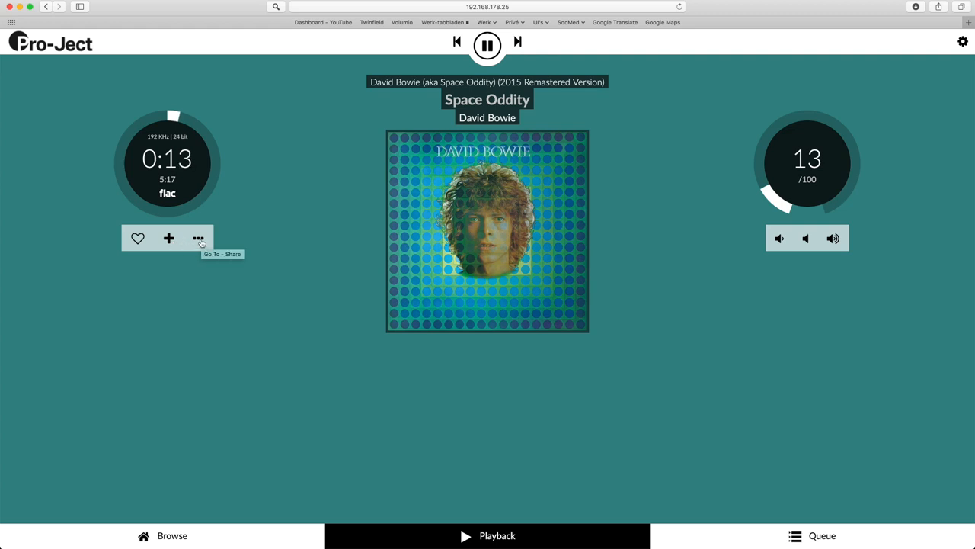
click(198, 238)
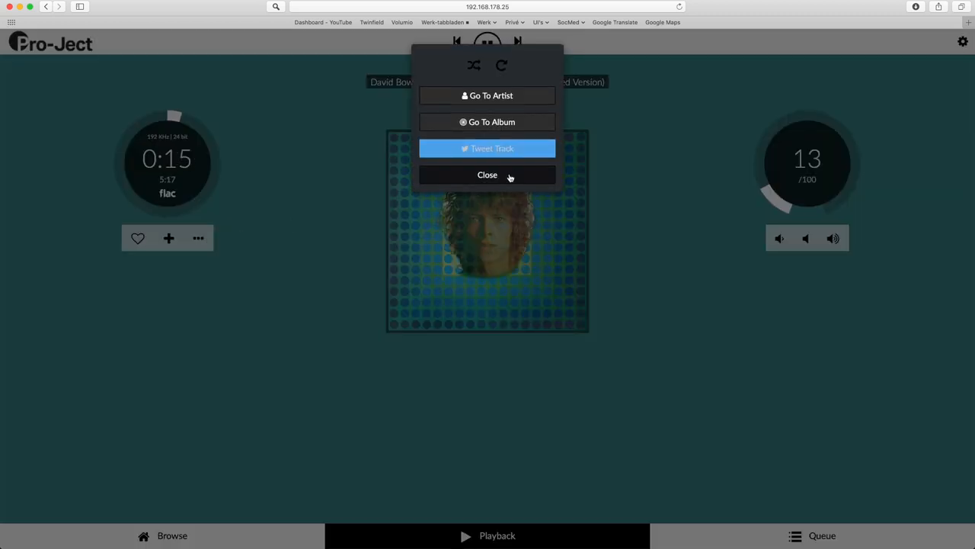
click(487, 174)
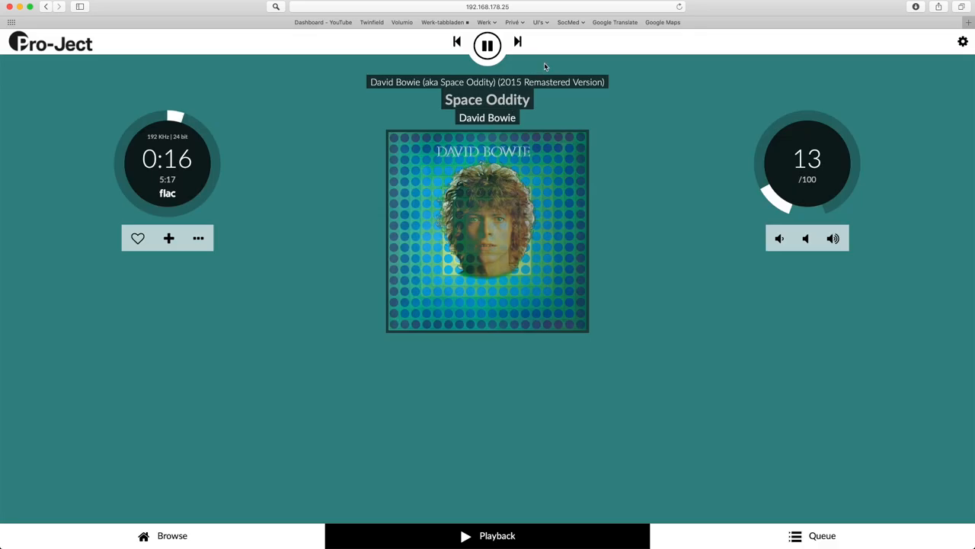